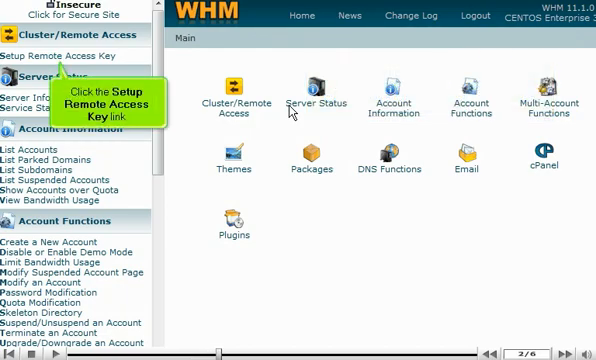
Generate a new remote access key from the Setup Remote Access Key page.
{"action": "left_click", "coordinate": [51, 56]}
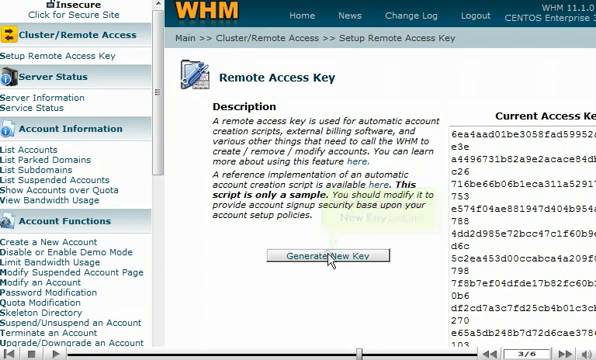
{"action": "left_click", "coordinate": [328, 254]}
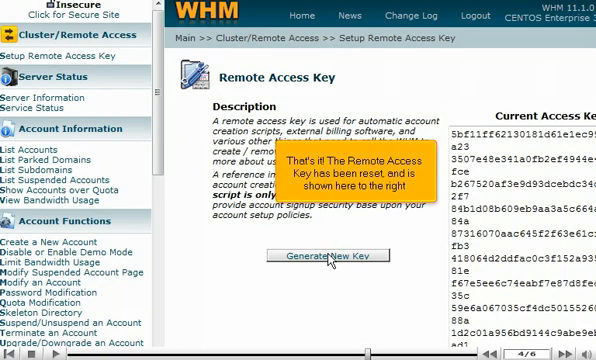